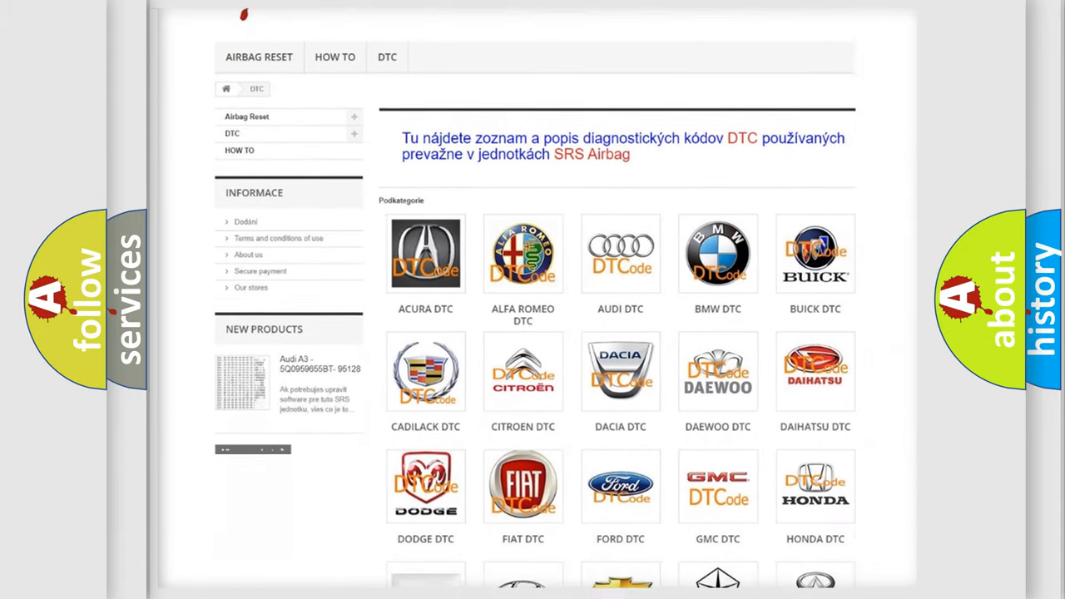
{"action": "scroll", "scroll_direction": "down", "scroll_amount": 3}
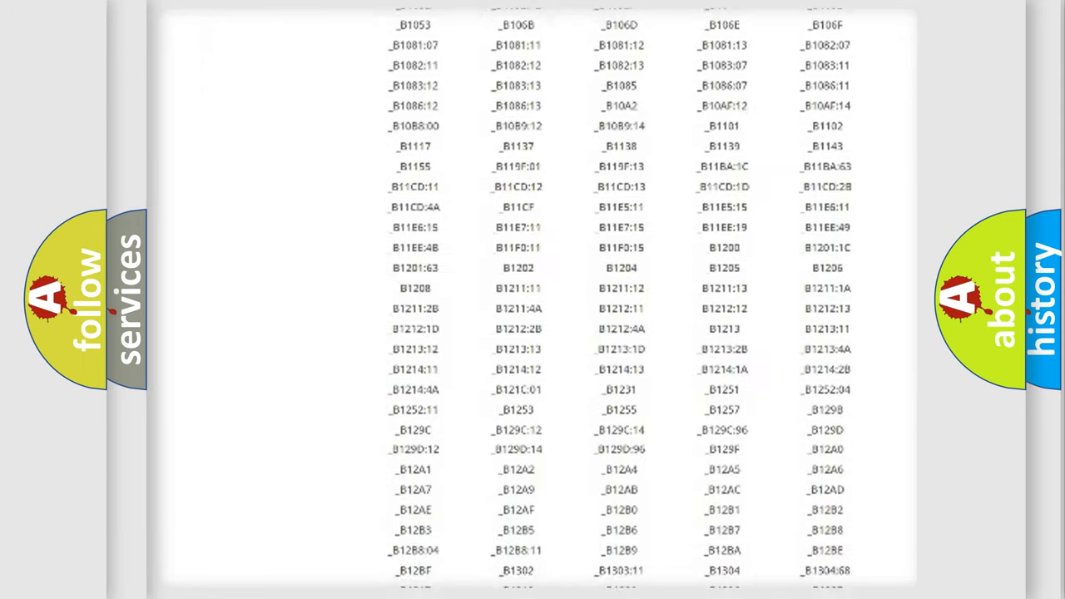
{"action": "scroll", "scroll_direction": "down", "scroll_amount": 3}
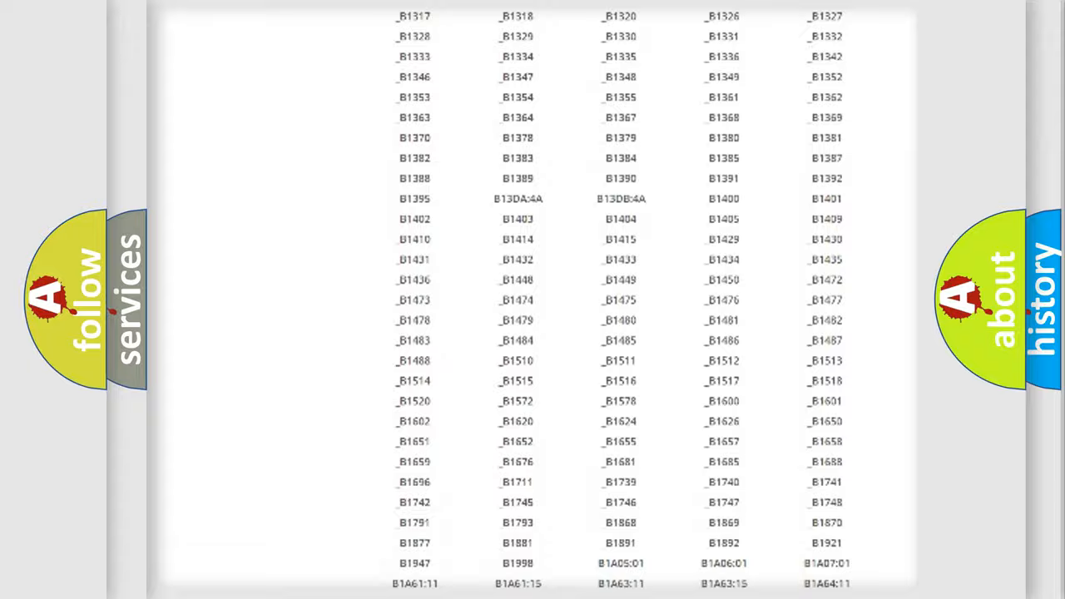